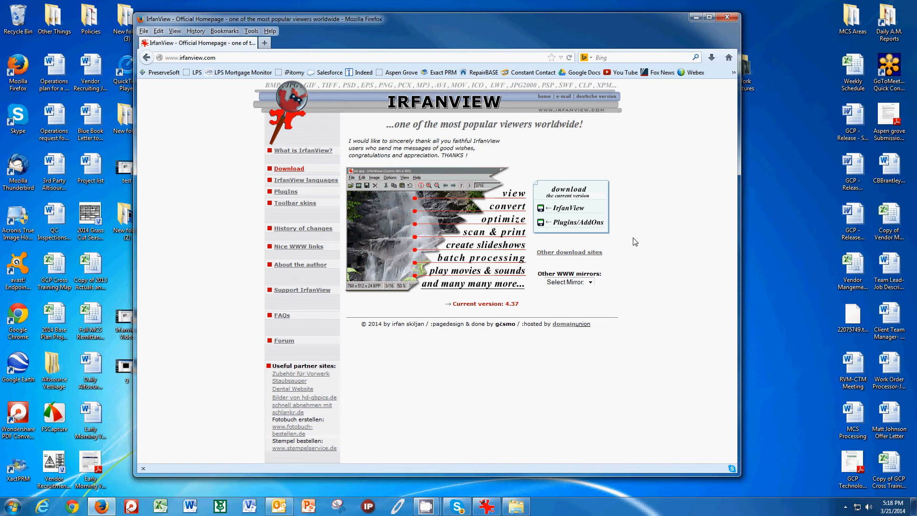
mouse_move(412, 97)
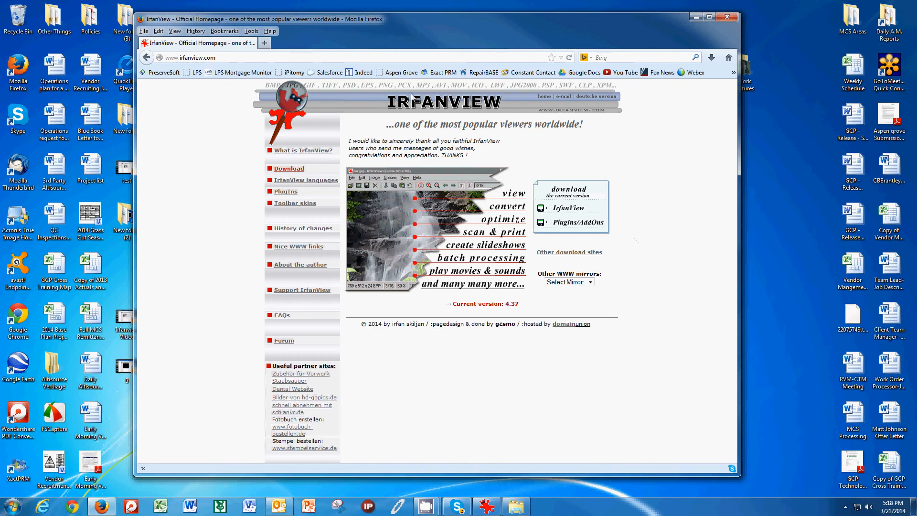
mouse_move(498, 114)
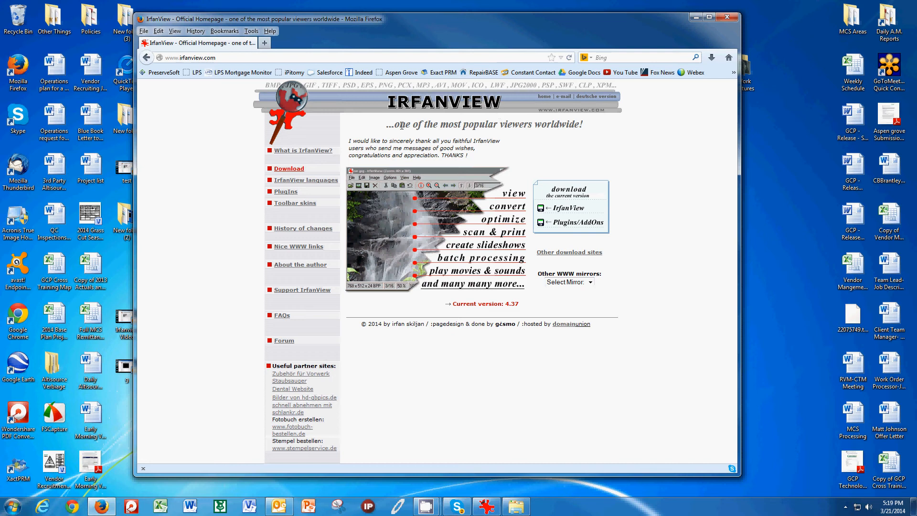
mouse_move(286, 172)
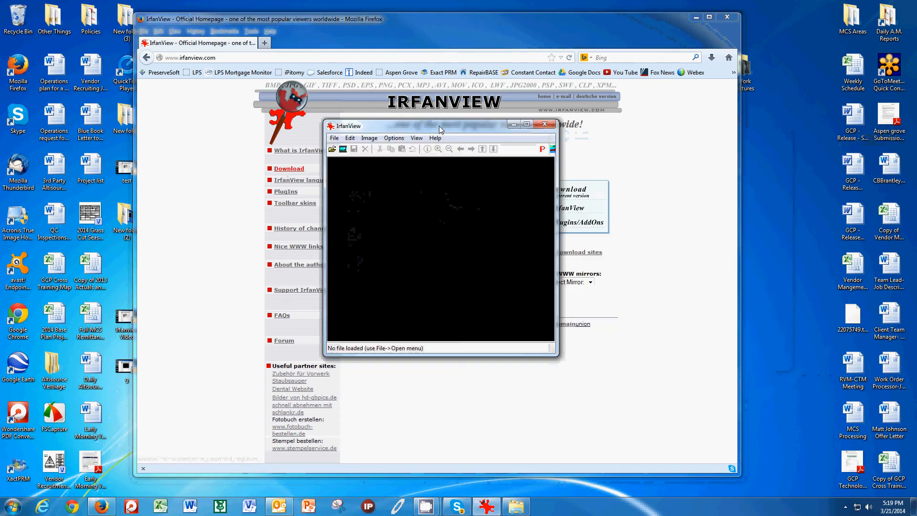
Move the empty IrfanView window aside and show the File menu.
left_click_drag(439, 125, 419, 120)
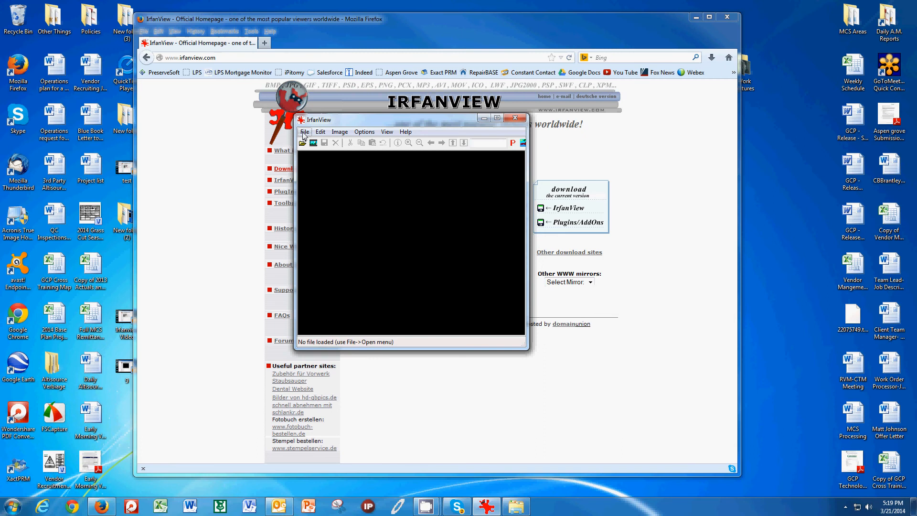
left_click(304, 132)
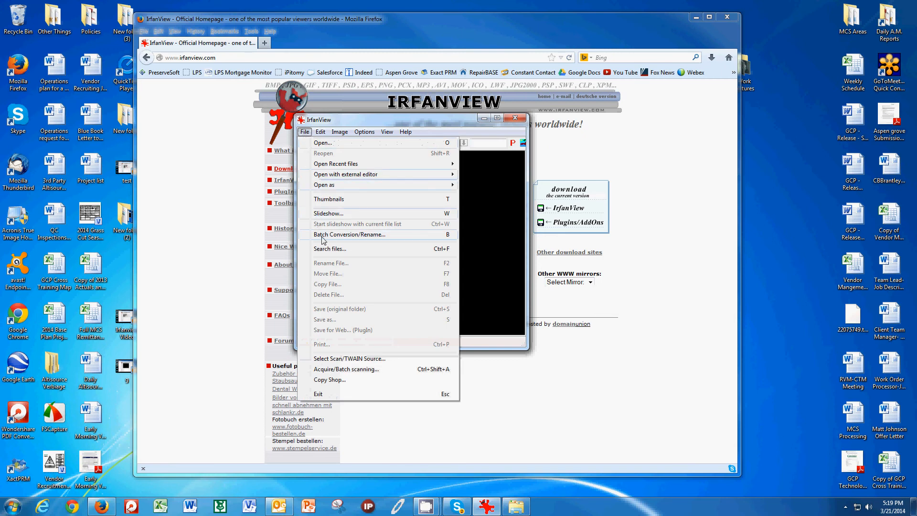
Launch Batch Conversion/Rename and create a desktop folder named Compressed Pictures for Psoft.
left_click(349, 234)
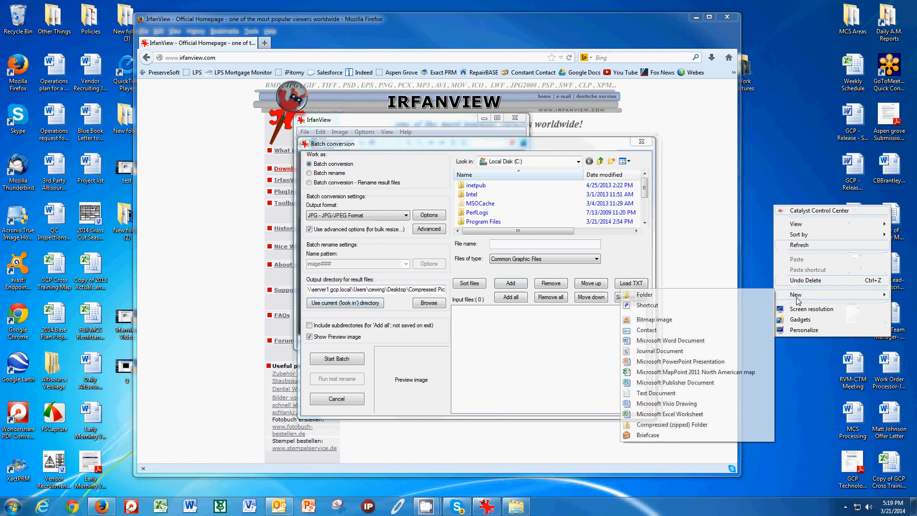
mouse_move(721, 300)
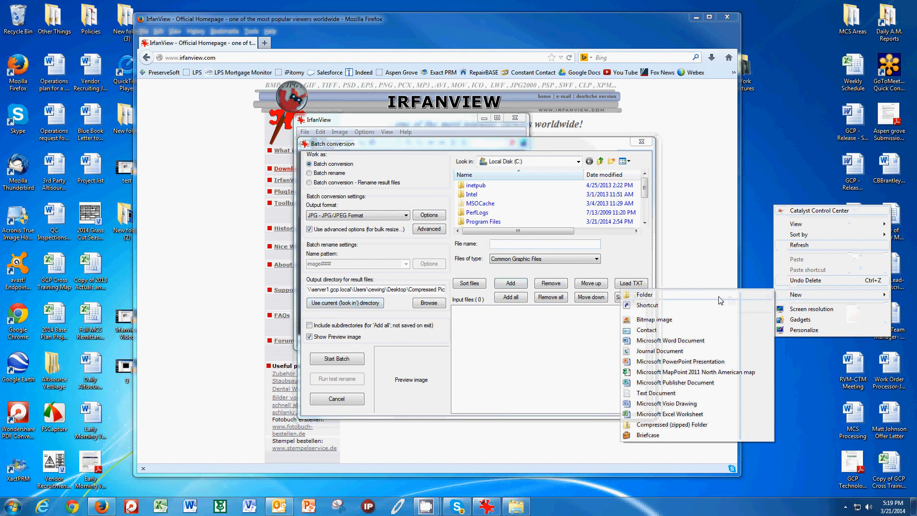
left_click(644, 294)
type("Compressed Pictures for Plaid")
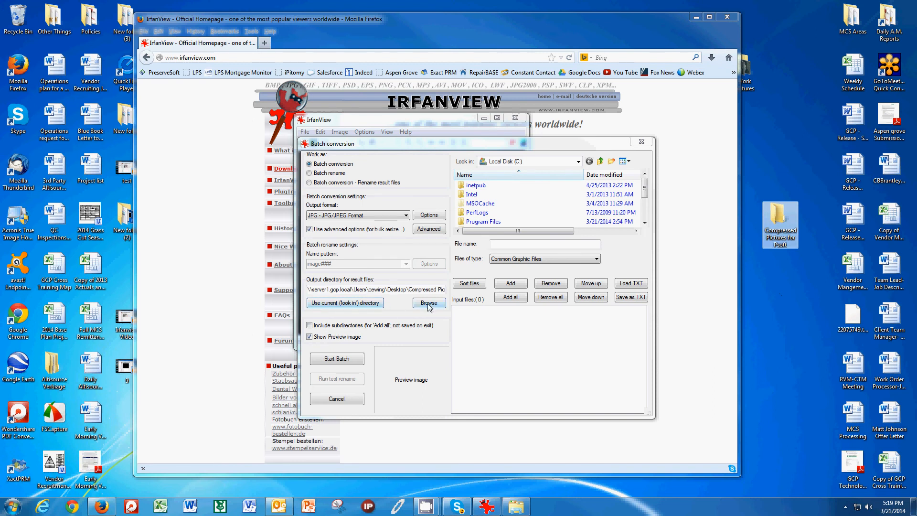
Set the output directory to the Compressed Pictures for Psoft desktop folder.
left_click(428, 303)
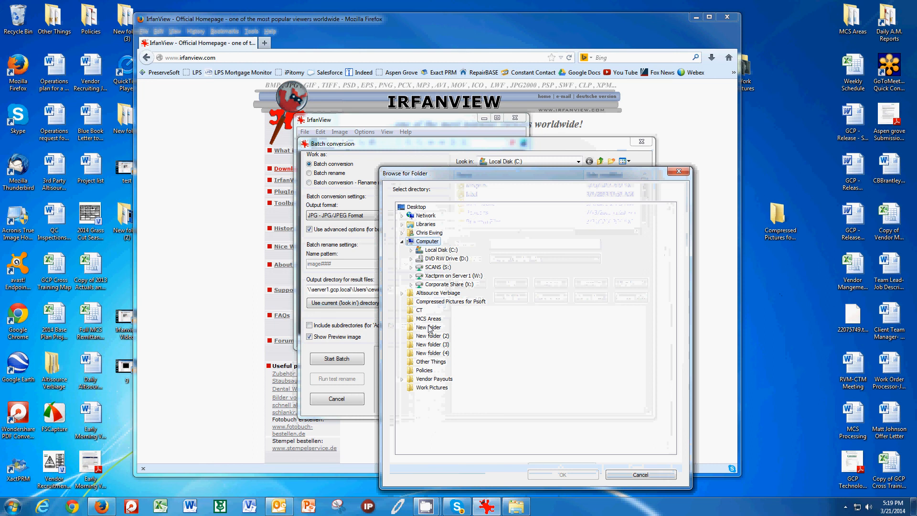
mouse_move(429, 304)
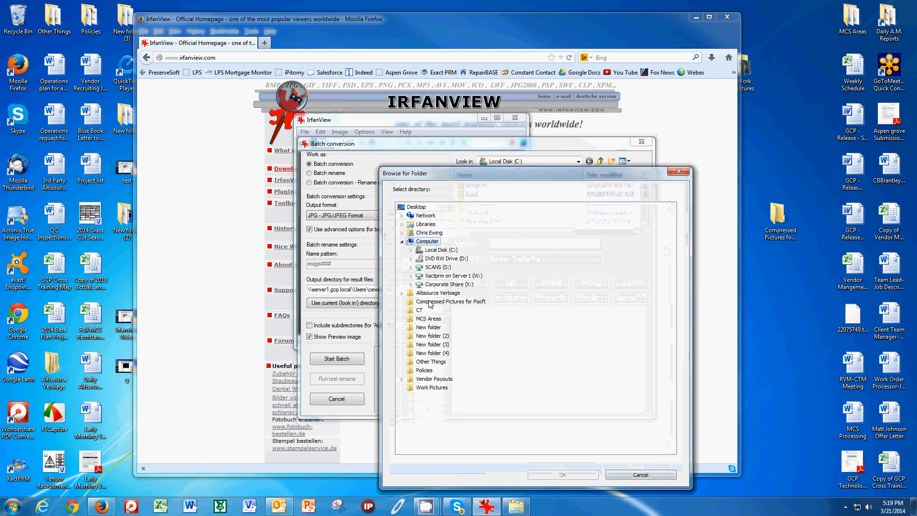
left_click(450, 301)
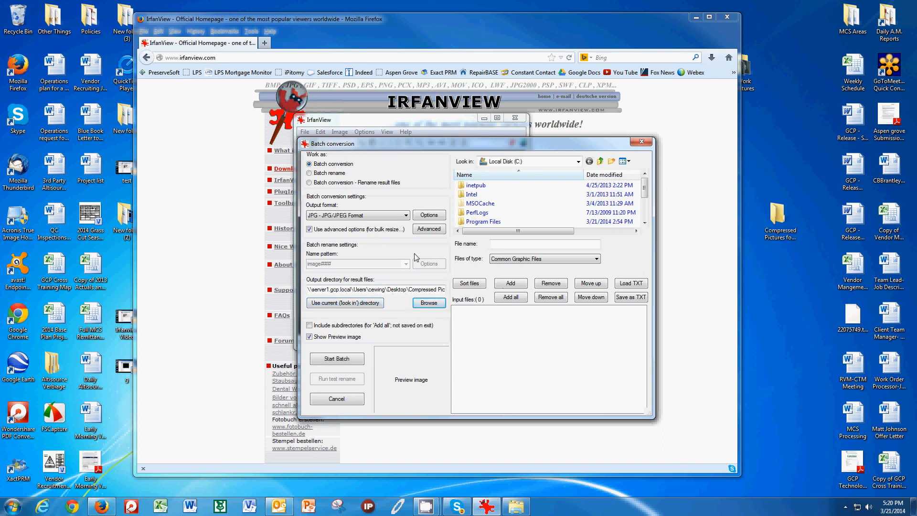
Enable advanced options with RESIZE to 480 × 640 pixels, keeping proportions.
left_click(309, 229)
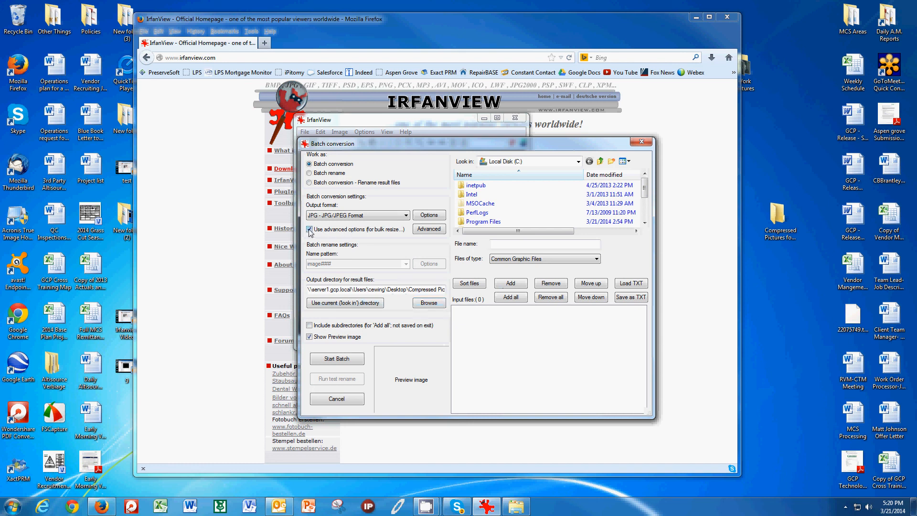
left_click(310, 228)
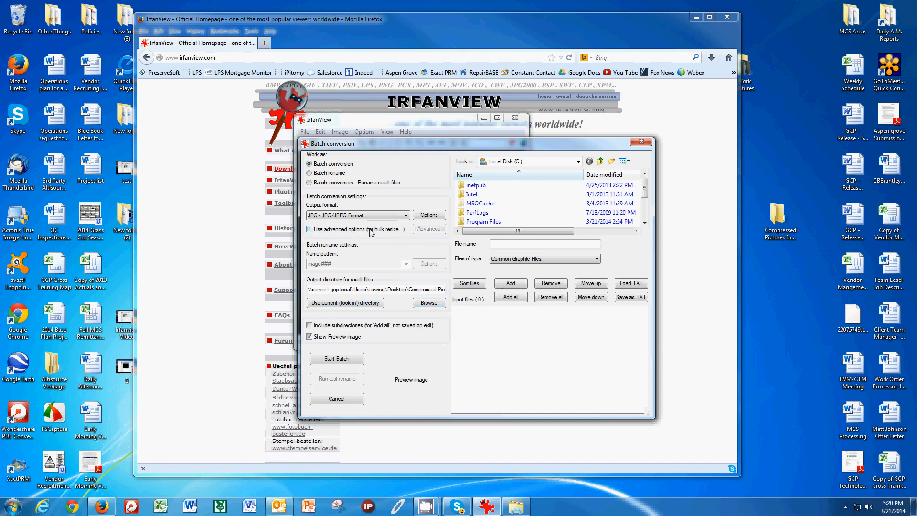
left_click(309, 228)
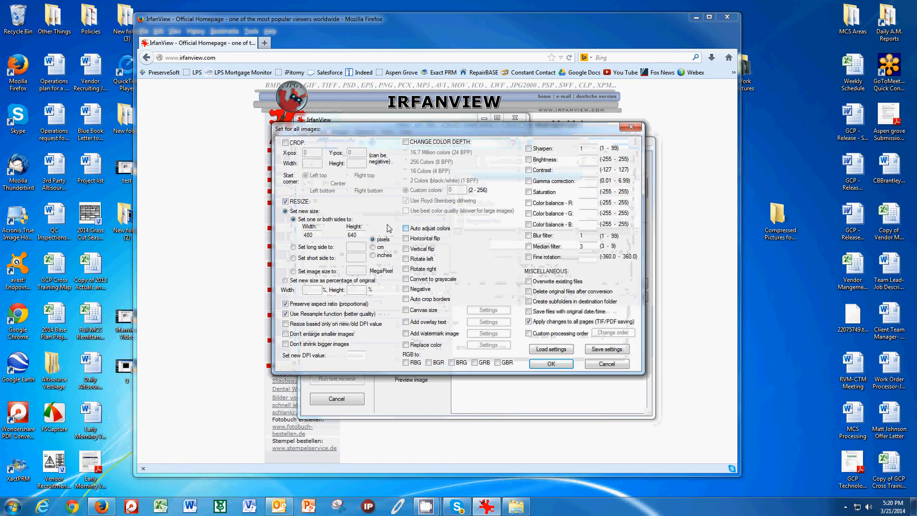
left_click(286, 201)
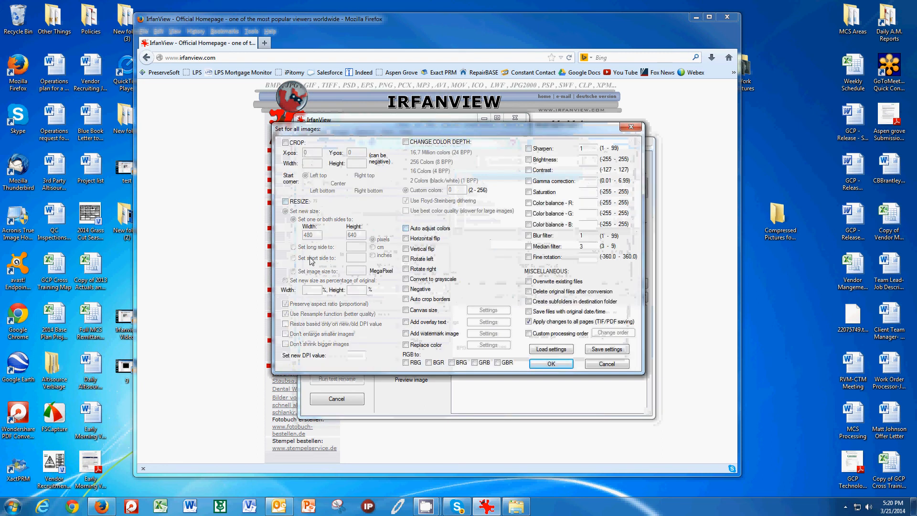
left_click(286, 201)
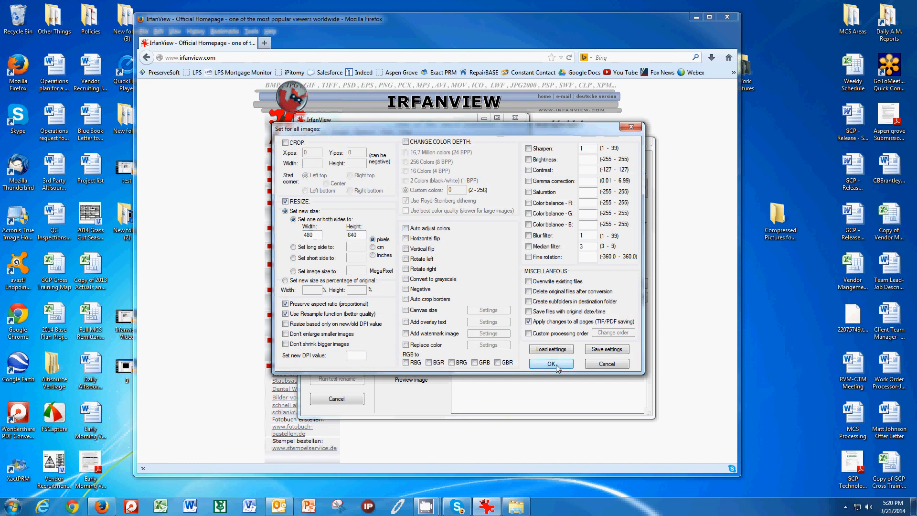
left_click(549, 363)
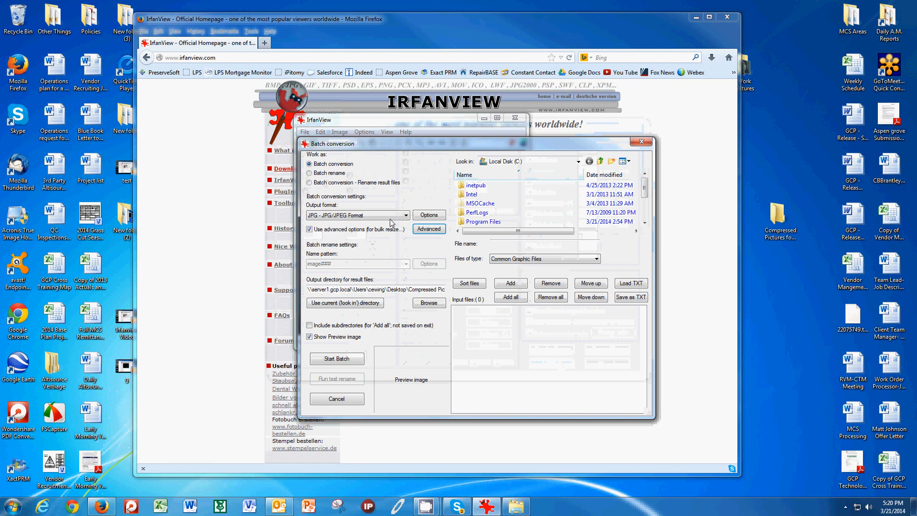
mouse_move(242, 299)
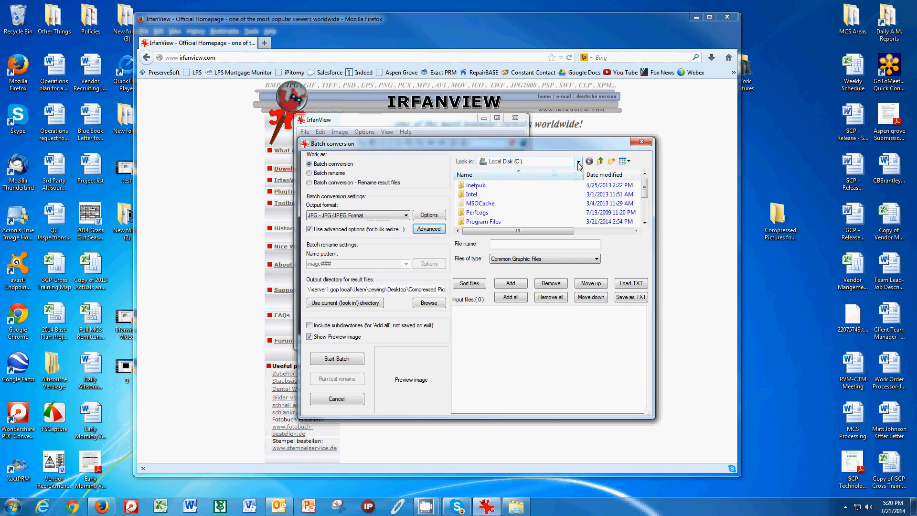
Add all four photos from Work Pictures to the batch and start the conversion.
left_click(578, 162)
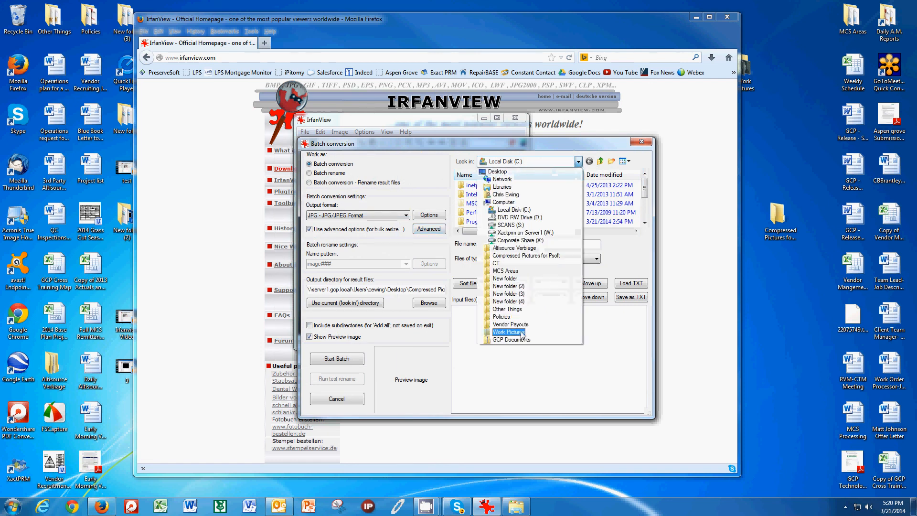
left_click(506, 331)
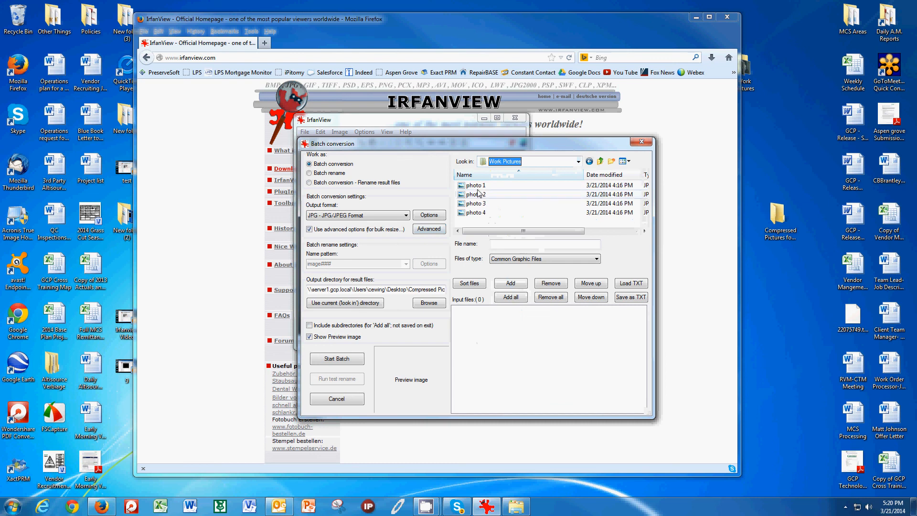
mouse_move(478, 213)
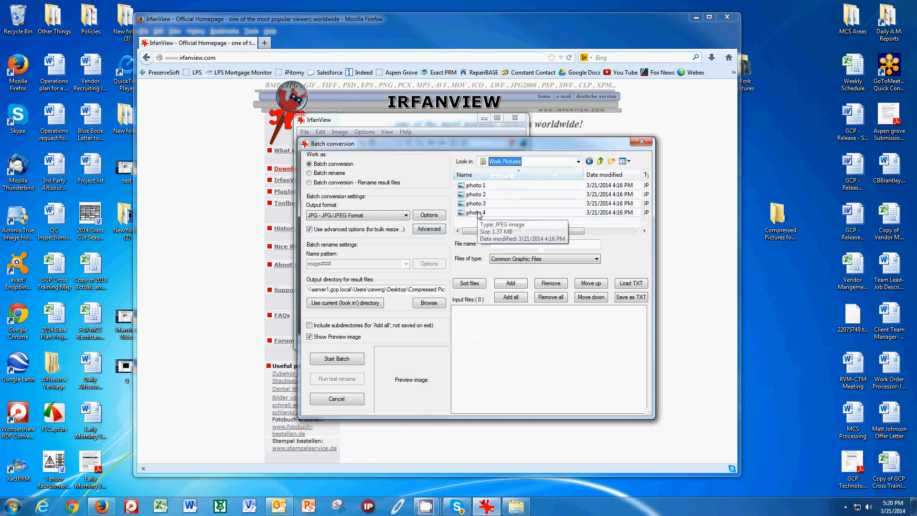
left_click(510, 297)
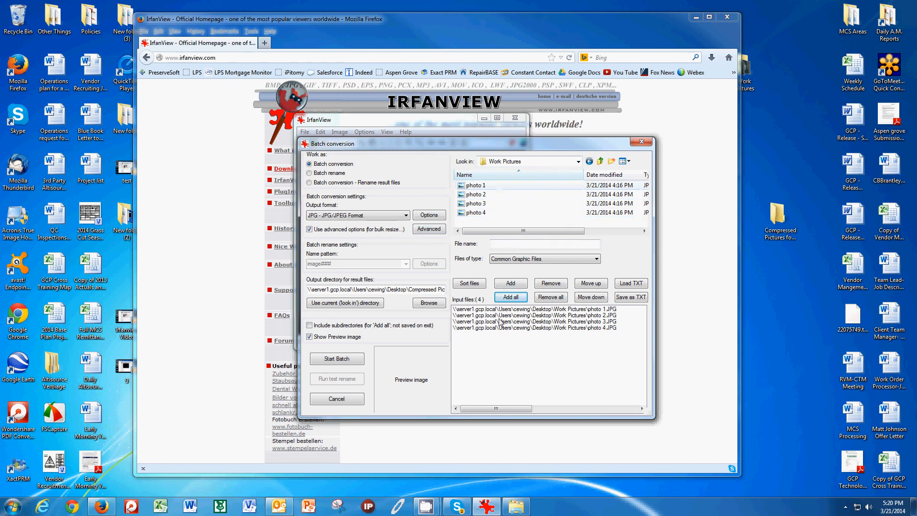
left_click(337, 358)
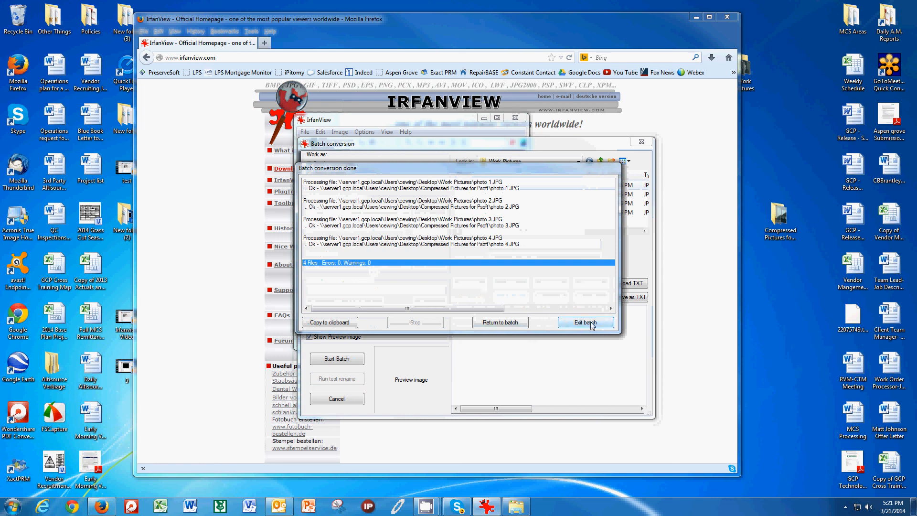
Exit the batch tool after the conversion finishes with no errors.
left_click(585, 322)
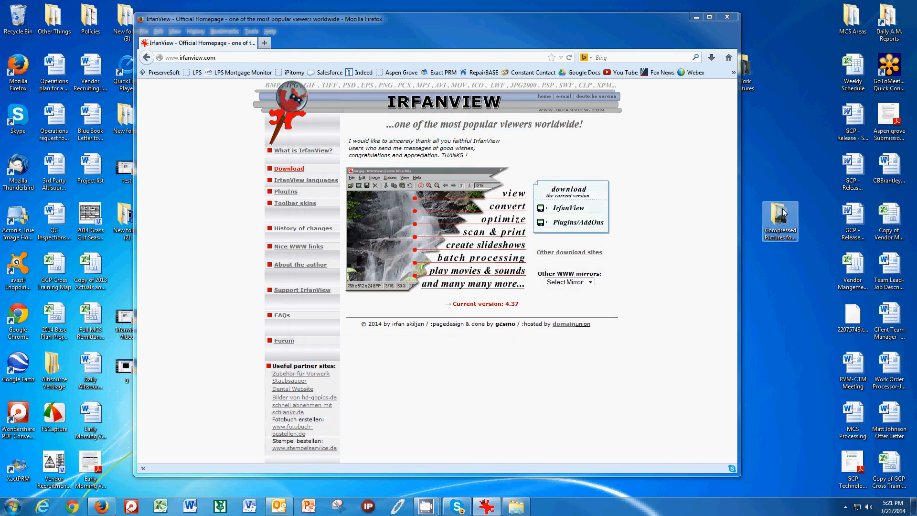
Open Compressed Pictures for Psoft and compare ~44 KB copies with ~1,400 KB originals.
double_click(780, 217)
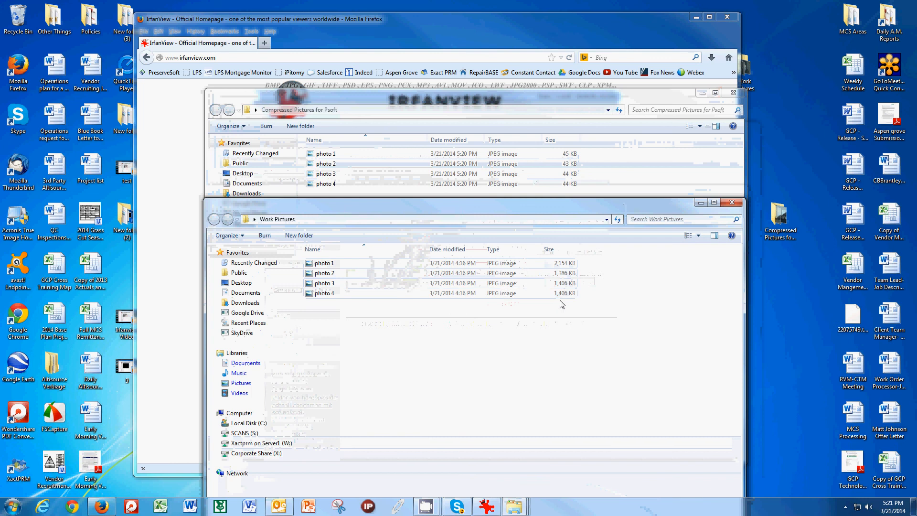
left_click(323, 293)
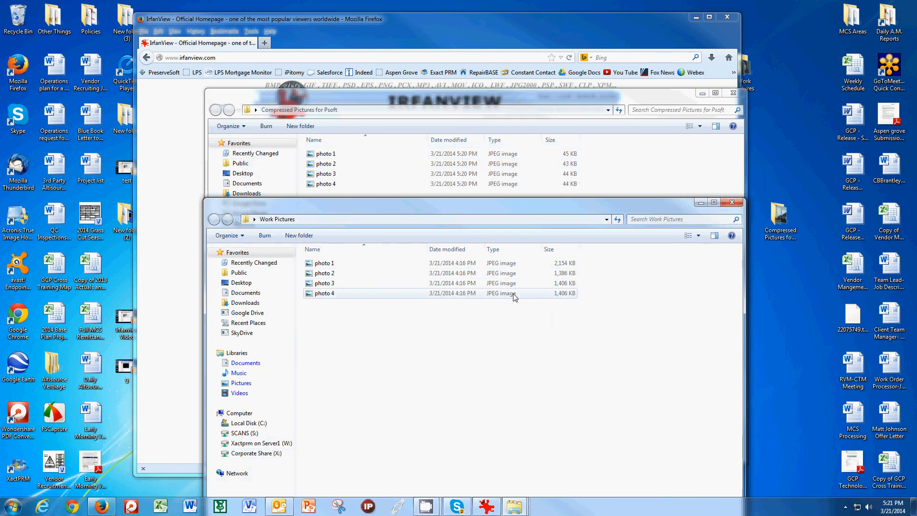